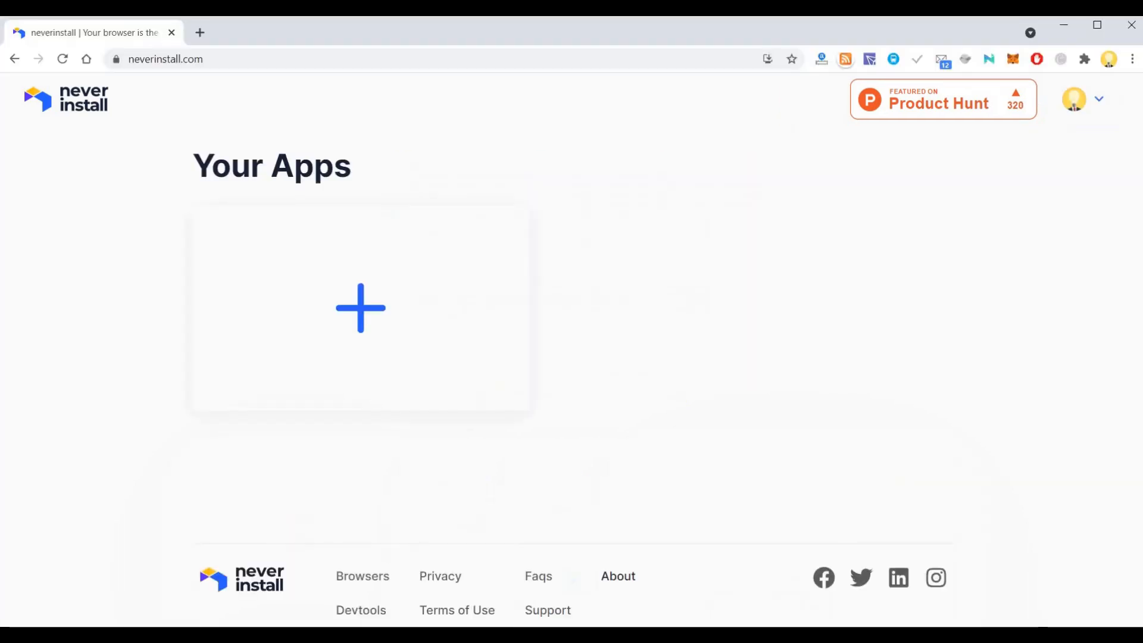
{"action": "mouse_move", "coordinate": [669, 385]}
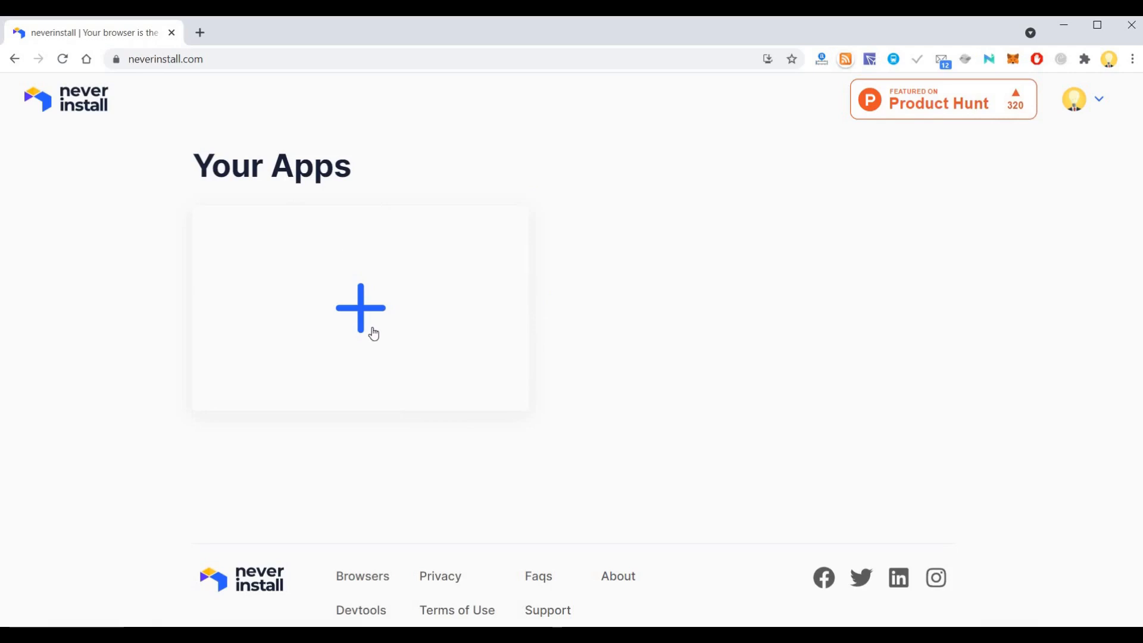
Step: Show the catalogue of addable apps (Chrome, VS Code, PyCharm and others) from the + card
{"action": "left_click", "coordinate": [359, 307]}
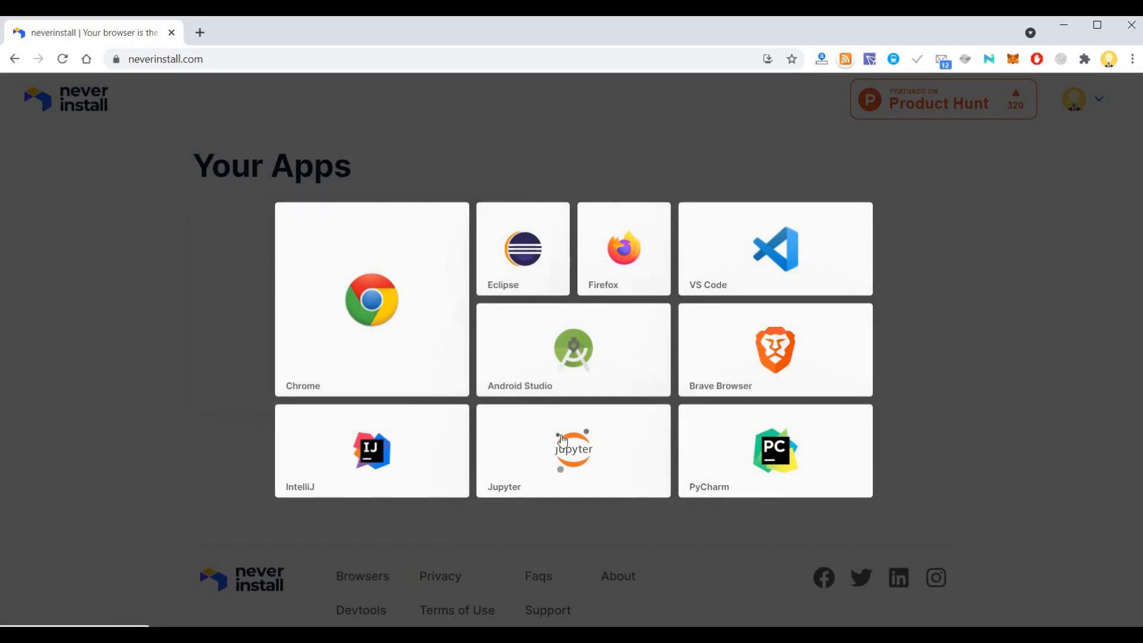
{"action": "mouse_move", "coordinate": [817, 453]}
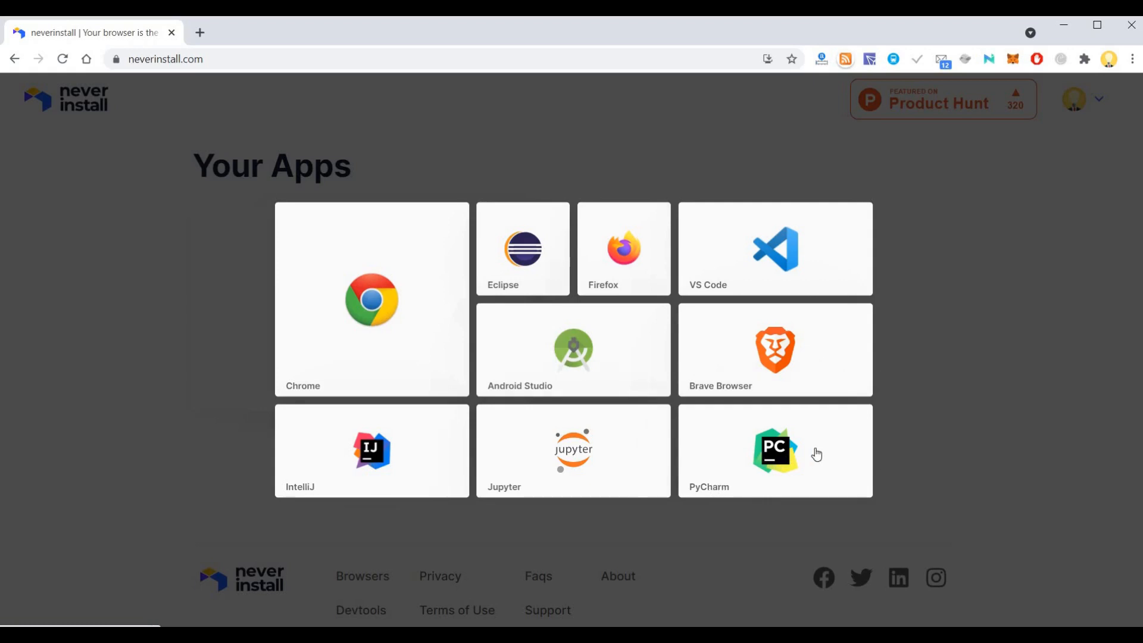
{"action": "mouse_move", "coordinate": [714, 343]}
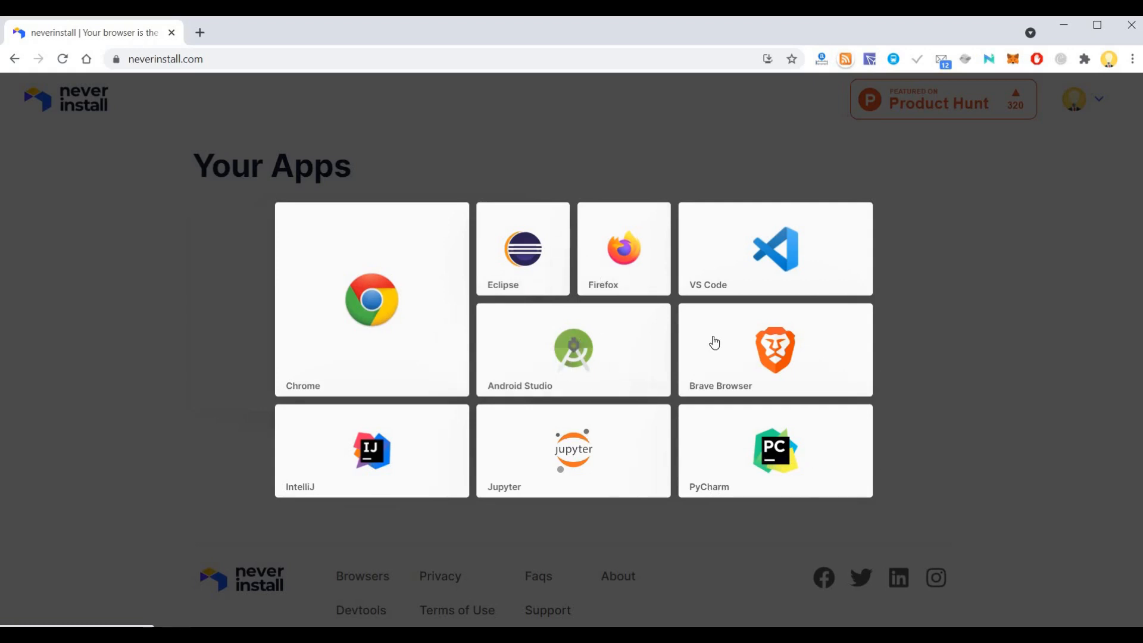
{"action": "mouse_move", "coordinate": [748, 340]}
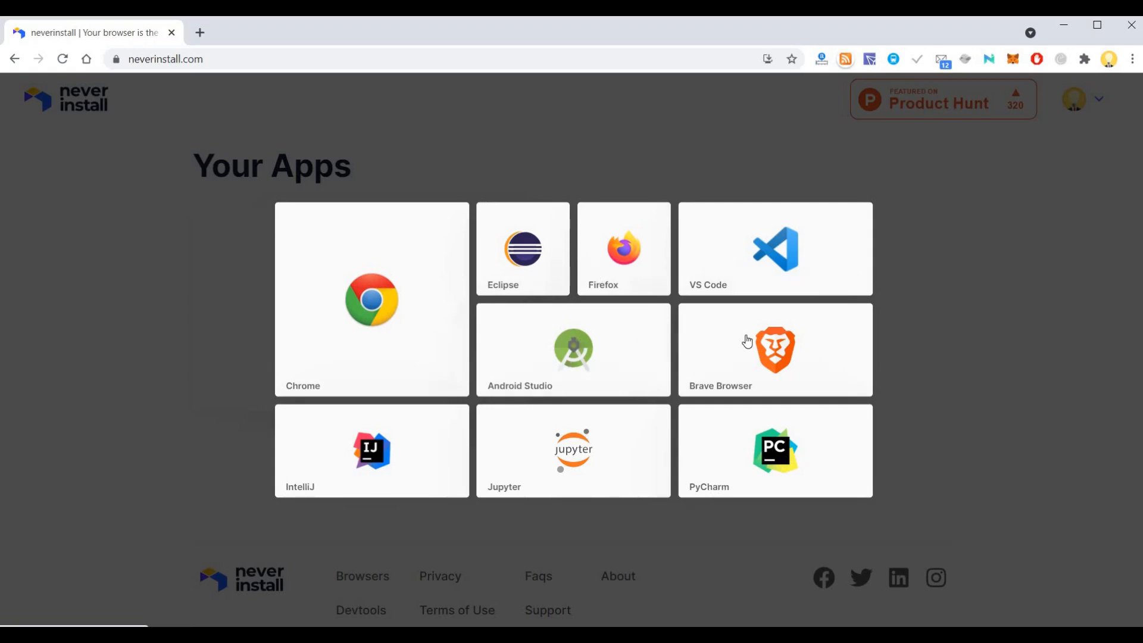
{"action": "mouse_move", "coordinate": [826, 409]}
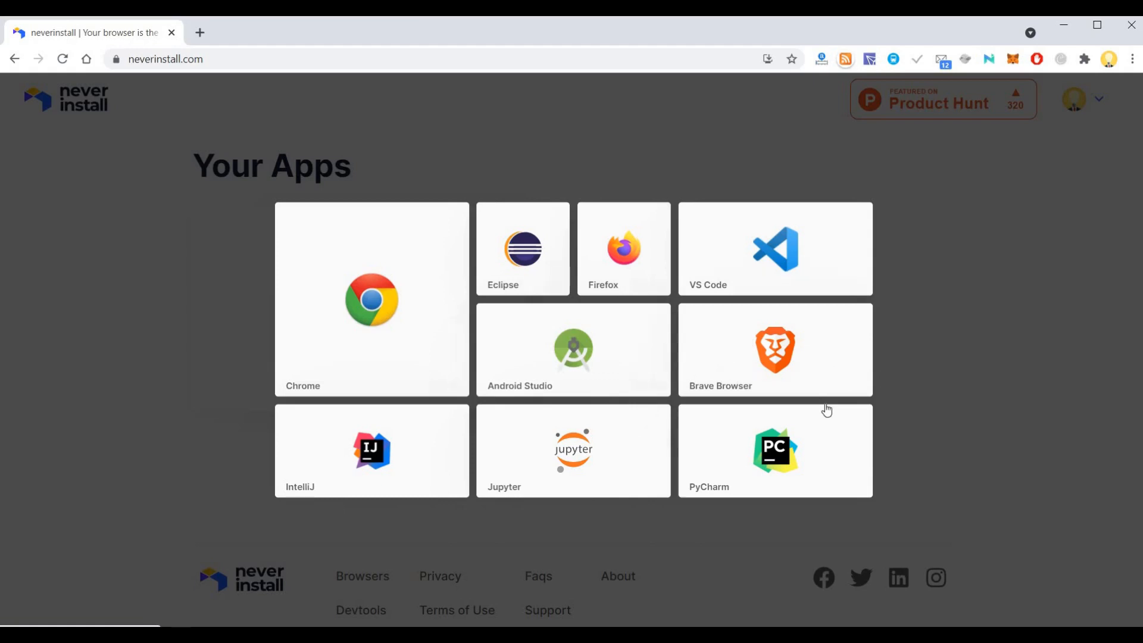
{"action": "mouse_move", "coordinate": [752, 272]}
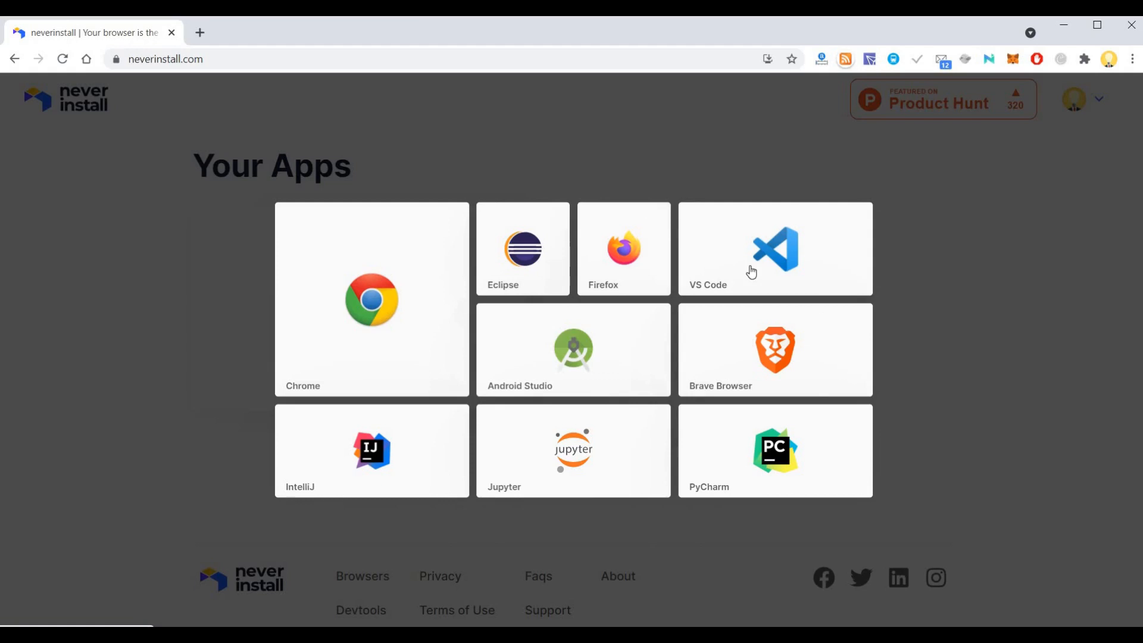
Step: Launch VS Code from its App Info page with India as region, reaching the language/stack picker
{"action": "left_click", "coordinate": [775, 248]}
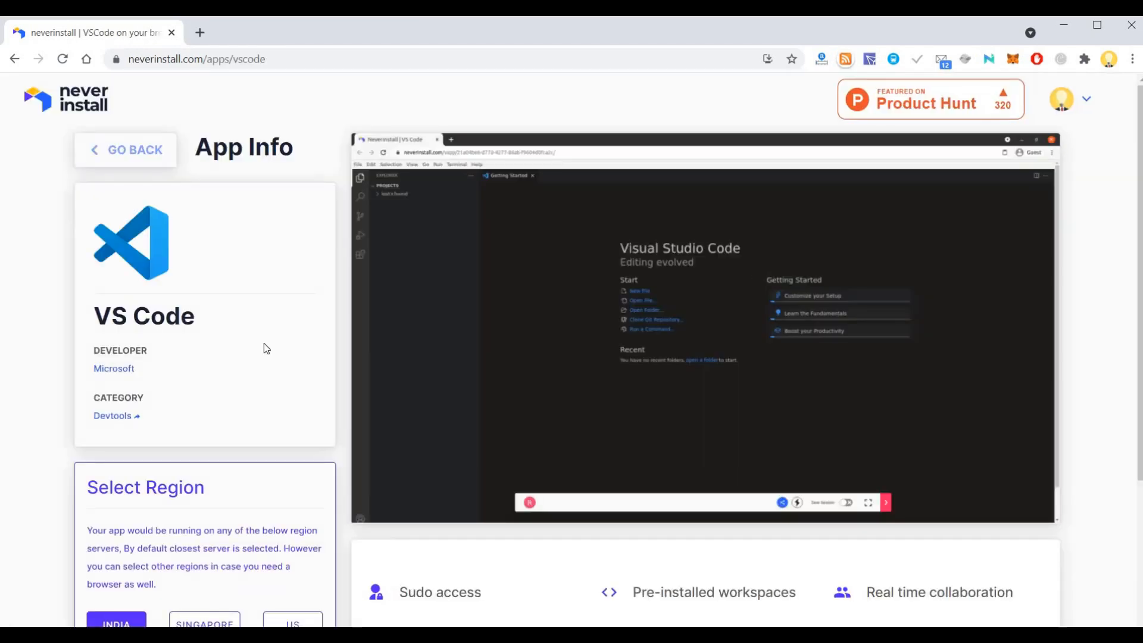
{"action": "mouse_move", "coordinate": [110, 510]}
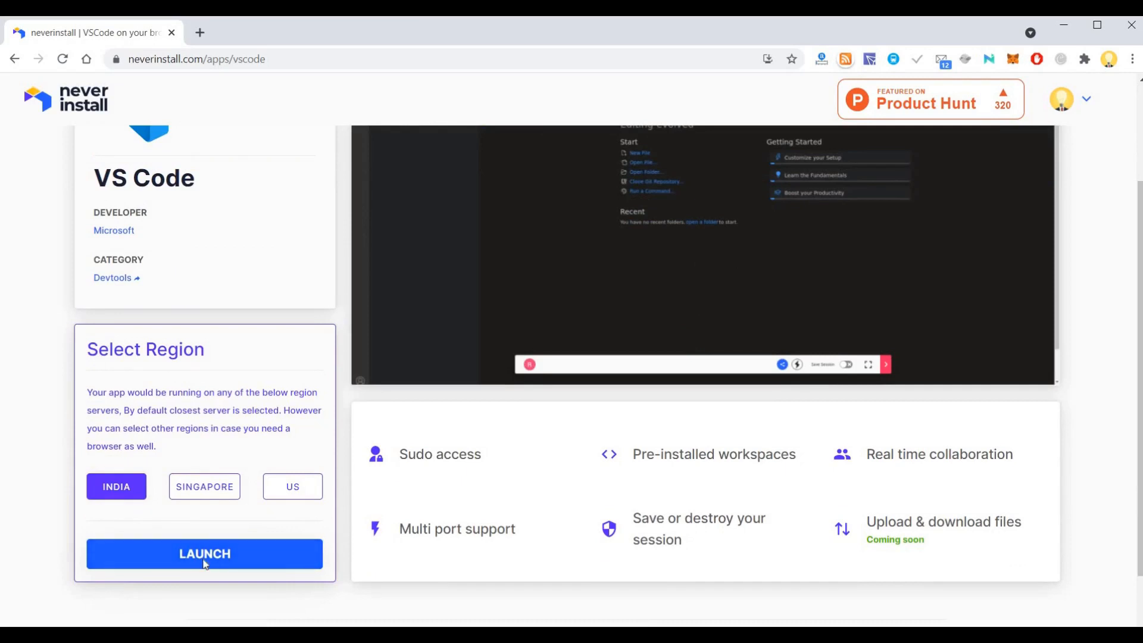
{"action": "left_click", "coordinate": [204, 554]}
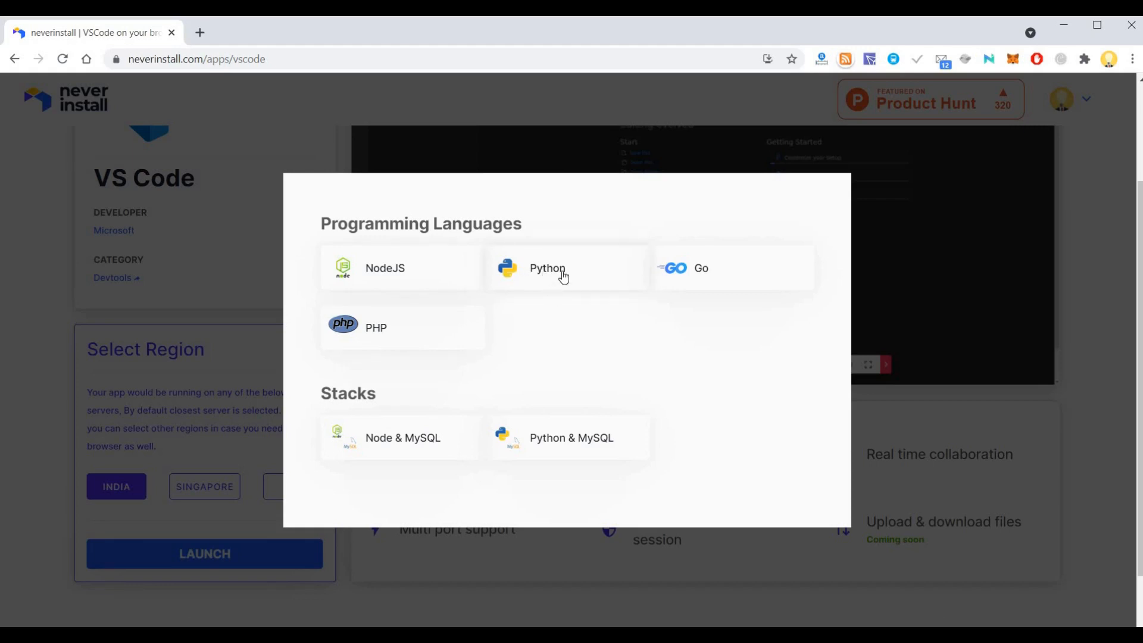
{"action": "mouse_move", "coordinate": [540, 386]}
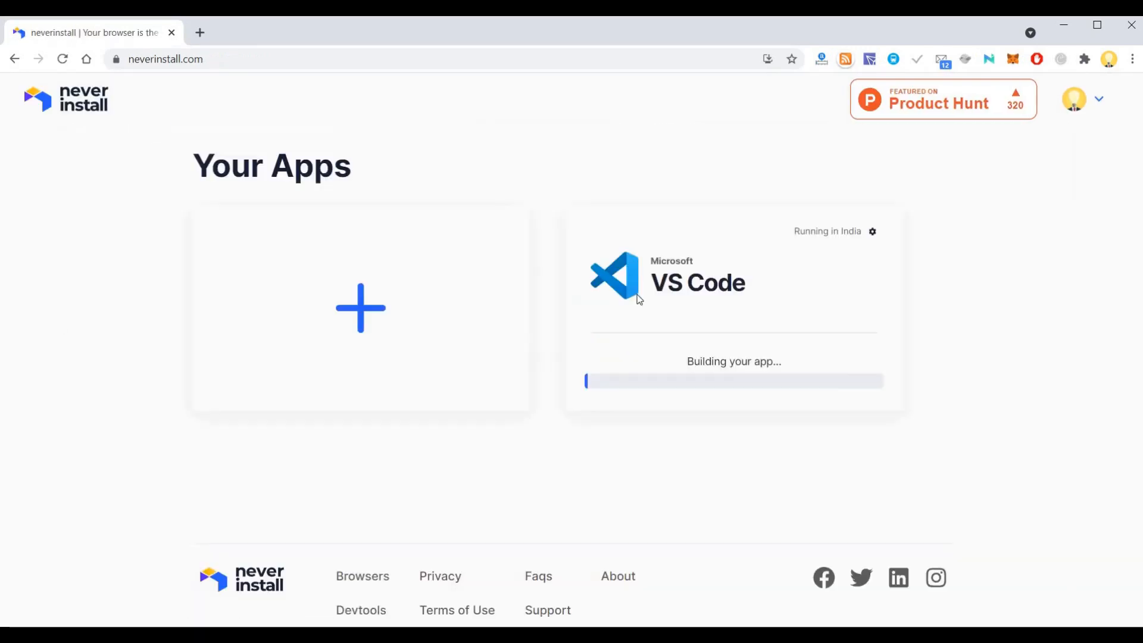
{"action": "mouse_move", "coordinate": [948, 430]}
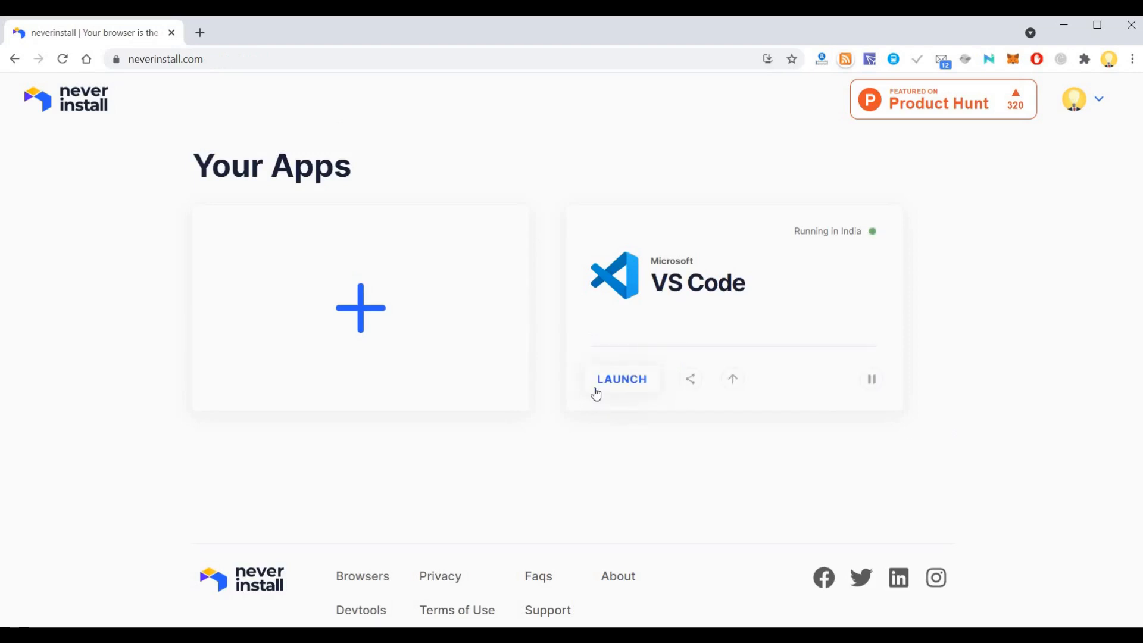
Step: Launch the freshly built VS Code session from its app card
{"action": "left_click", "coordinate": [622, 379]}
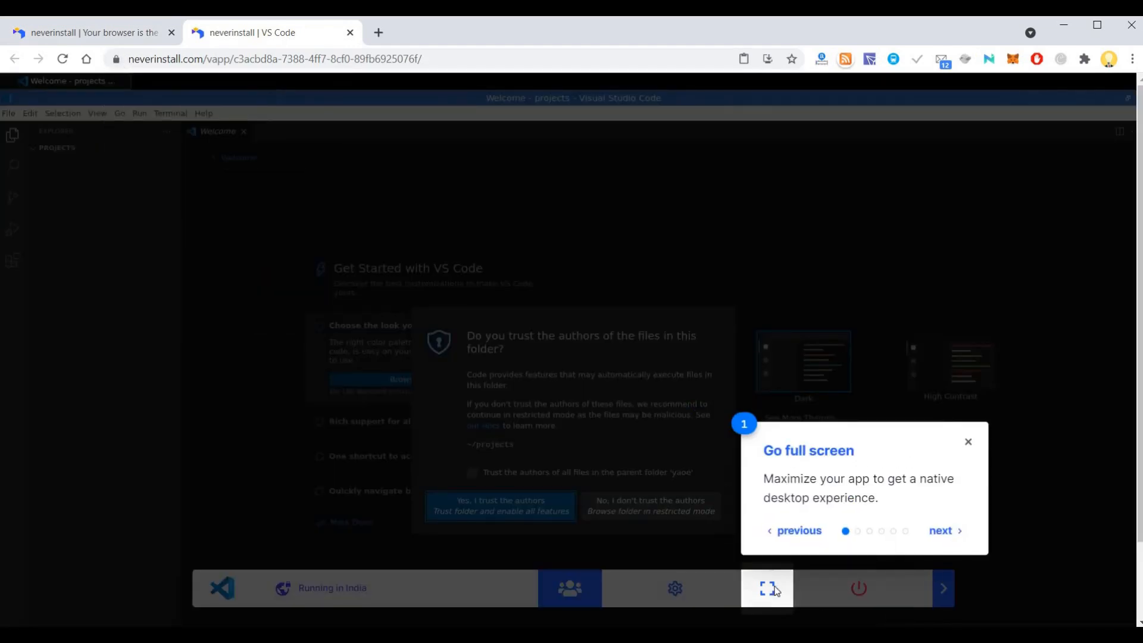
Step: Go full screen and trust the projects folder and its parent with all features enabled
{"action": "left_click", "coordinate": [766, 587]}
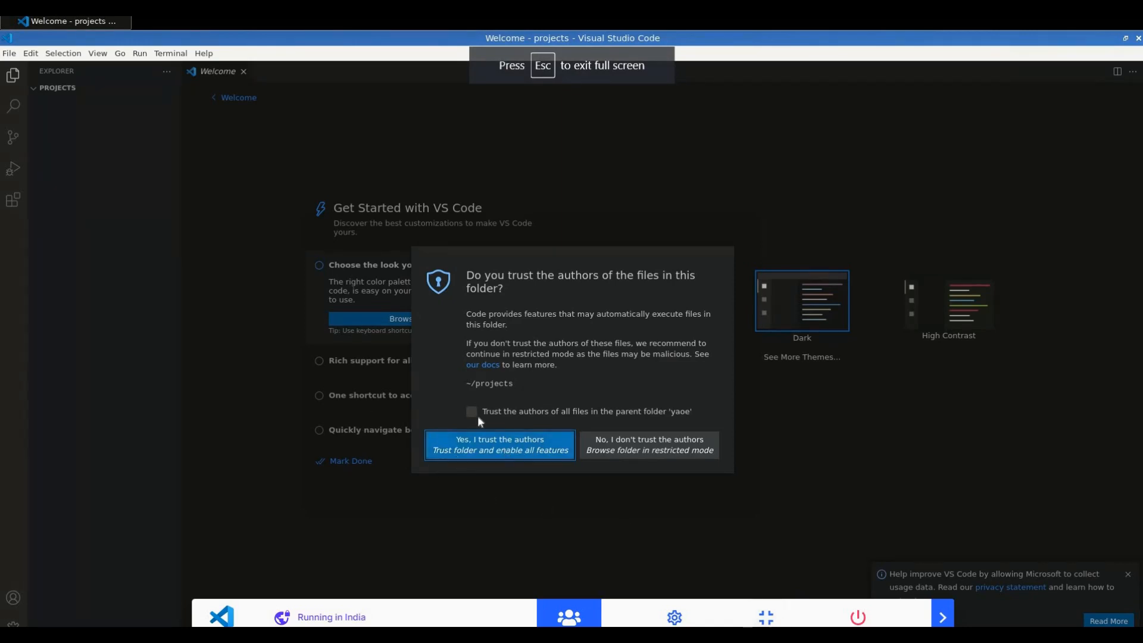
{"action": "left_click", "coordinate": [472, 411]}
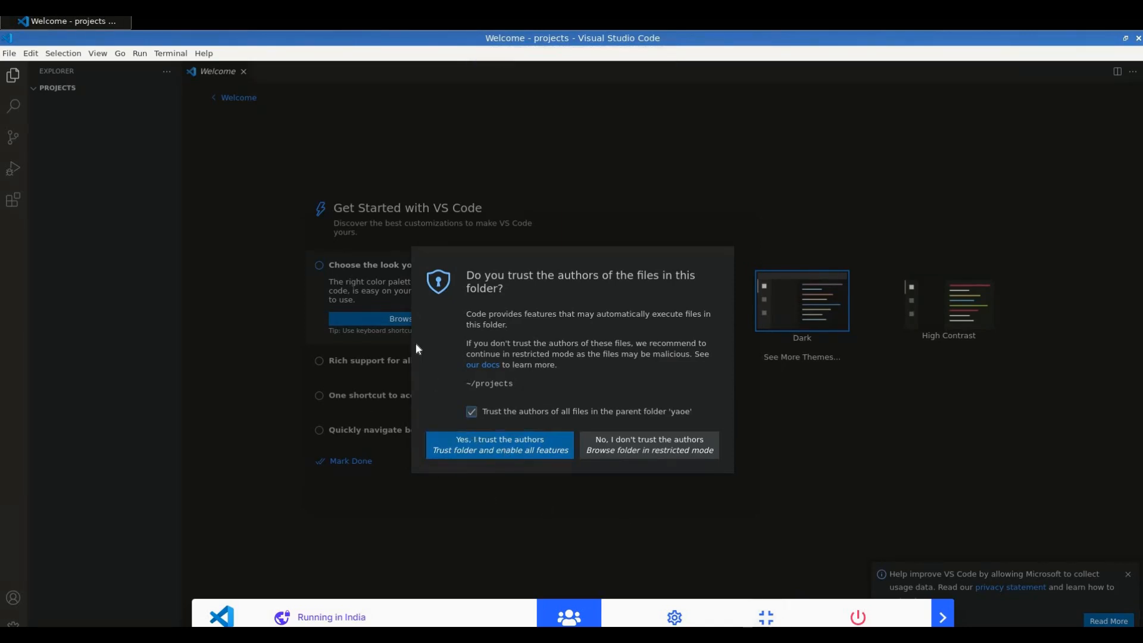
{"action": "left_click", "coordinate": [499, 444]}
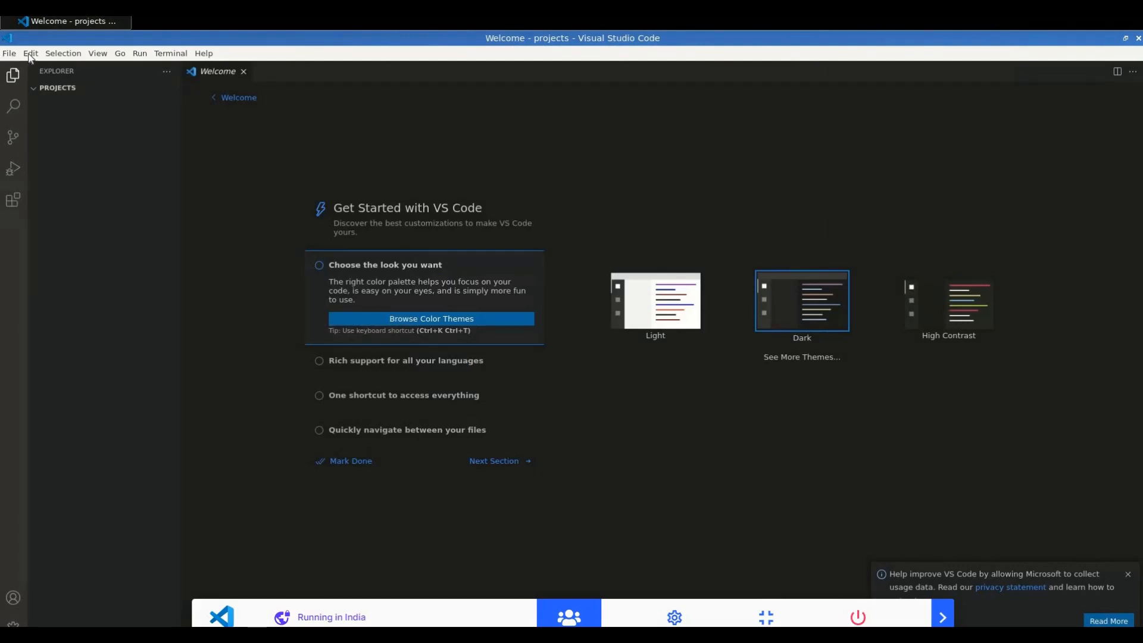
Step: Pick the Dark colour theme via the menu bar, completing the look step
{"action": "left_click", "coordinate": [63, 53]}
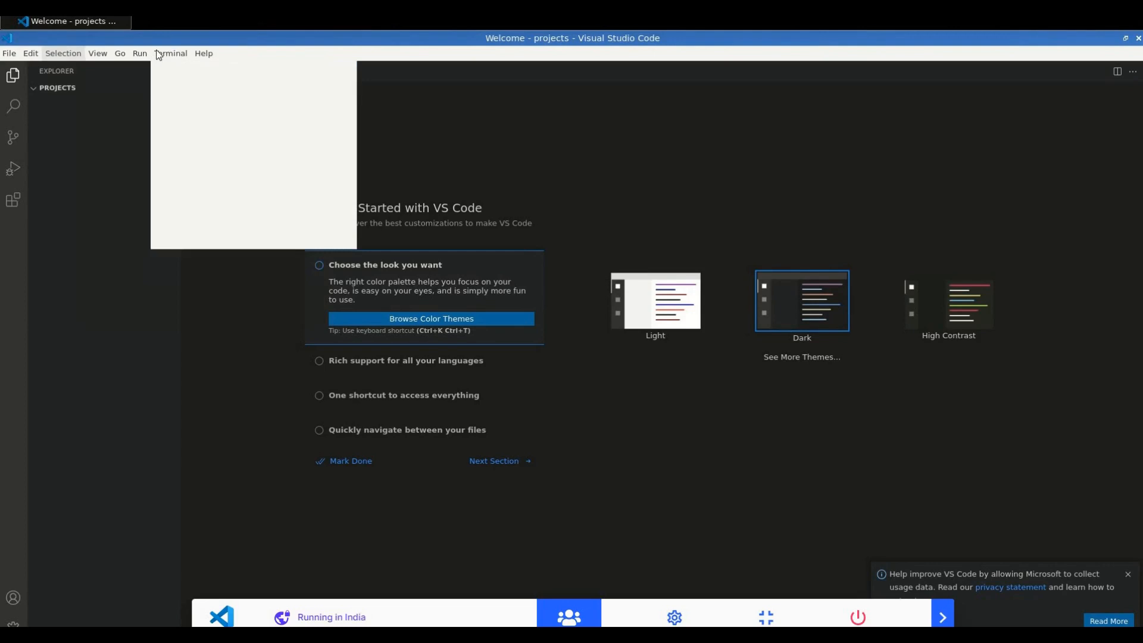
{"action": "left_click", "coordinate": [97, 54]}
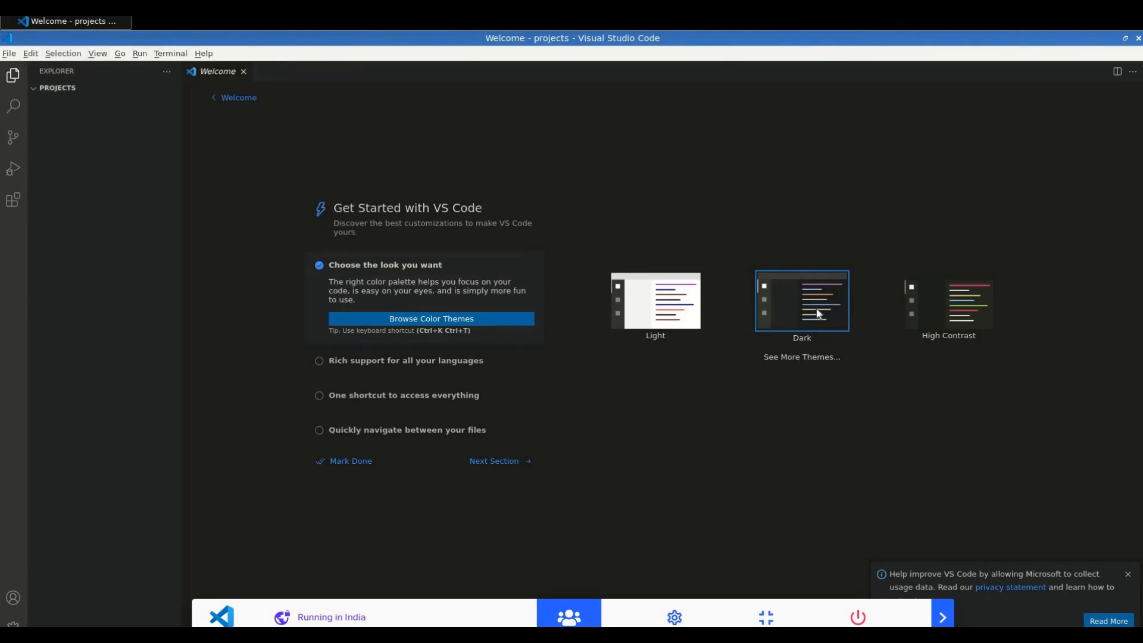
{"action": "mouse_move", "coordinate": [493, 461]}
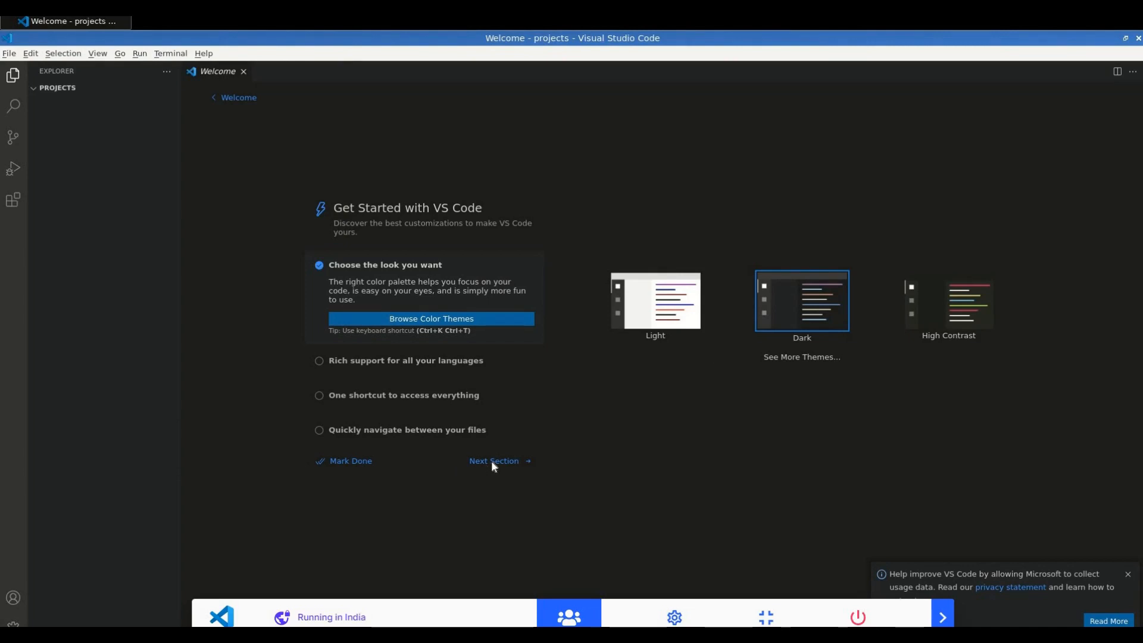
Step: Advance to the Learn the Fundamentals section, then return to the main Welcome page
{"action": "left_click", "coordinate": [493, 461]}
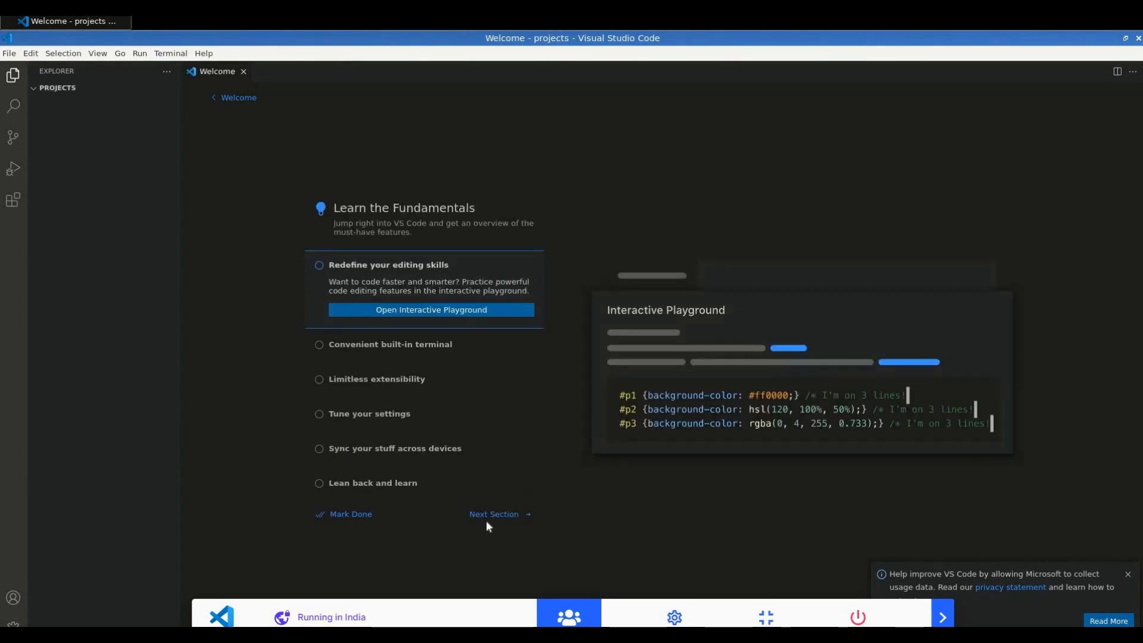
{"action": "left_click", "coordinate": [493, 515]}
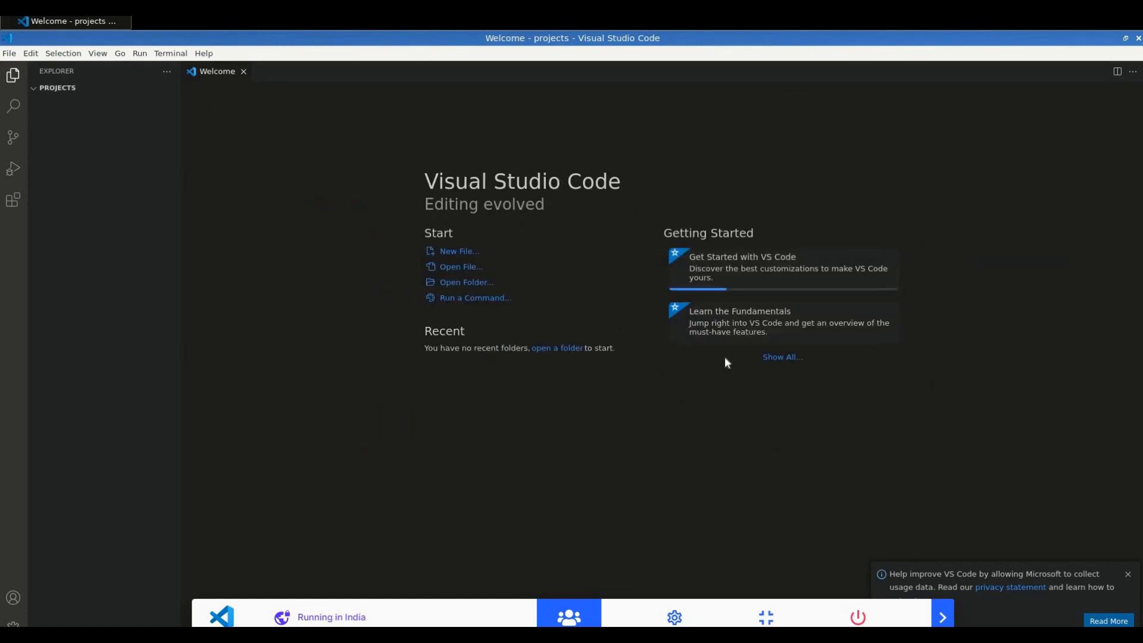
{"action": "mouse_move", "coordinate": [408, 234]}
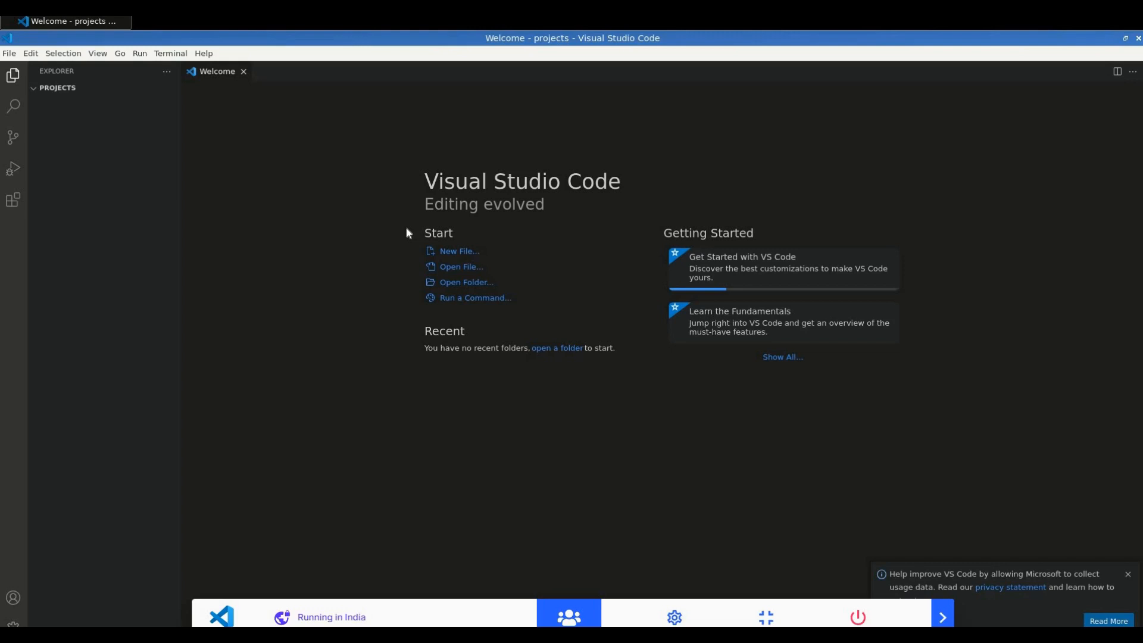
{"action": "mouse_move", "coordinate": [729, 416]}
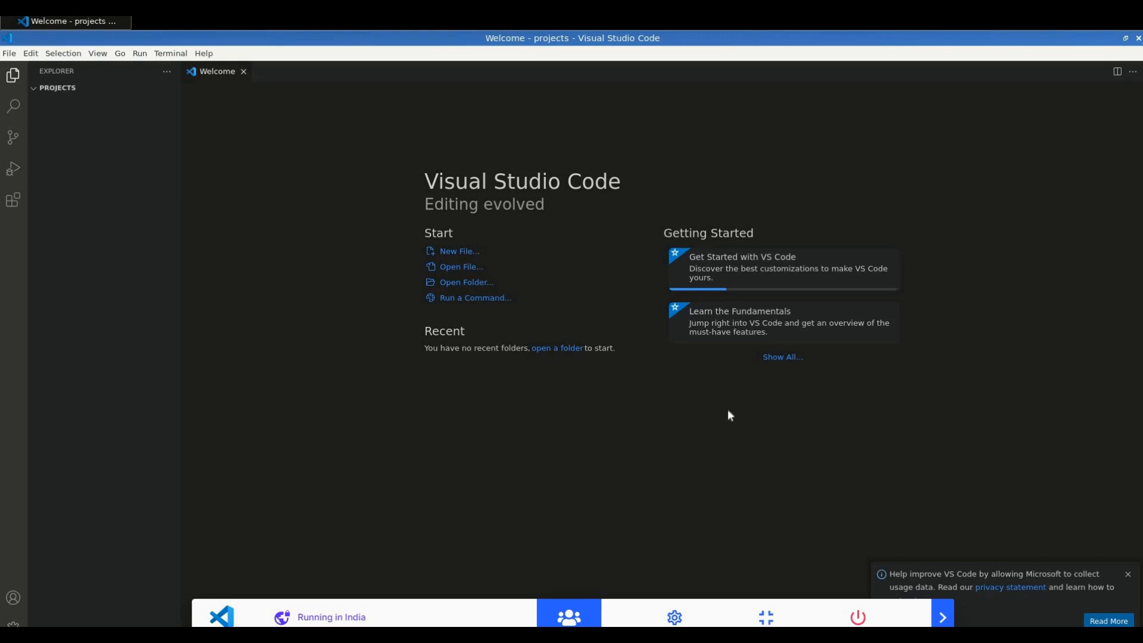
{"action": "mouse_move", "coordinate": [717, 616]}
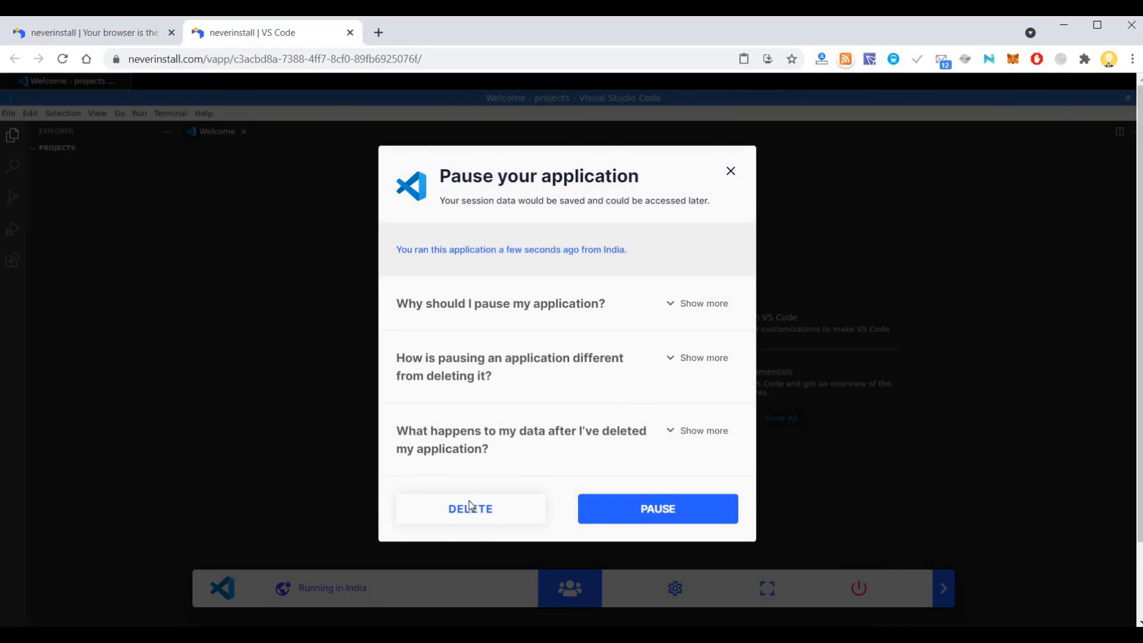
Step: Delete the VS Code workspace permanently instead of pausing, then go Home to Your Apps
{"action": "left_click", "coordinate": [471, 509]}
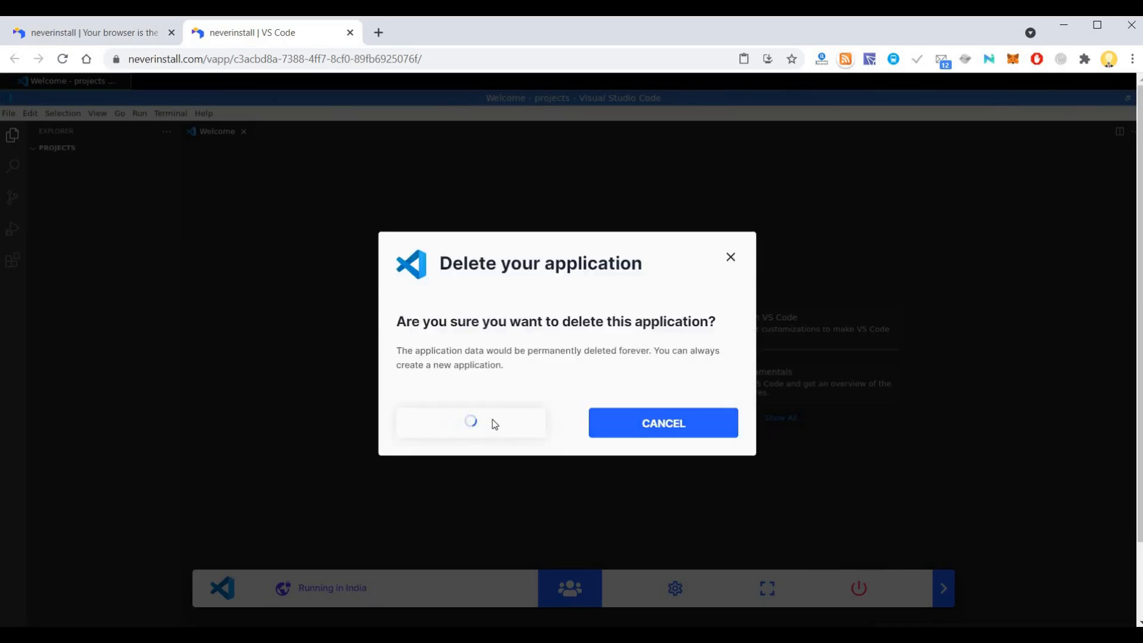
{"action": "left_click", "coordinate": [470, 423]}
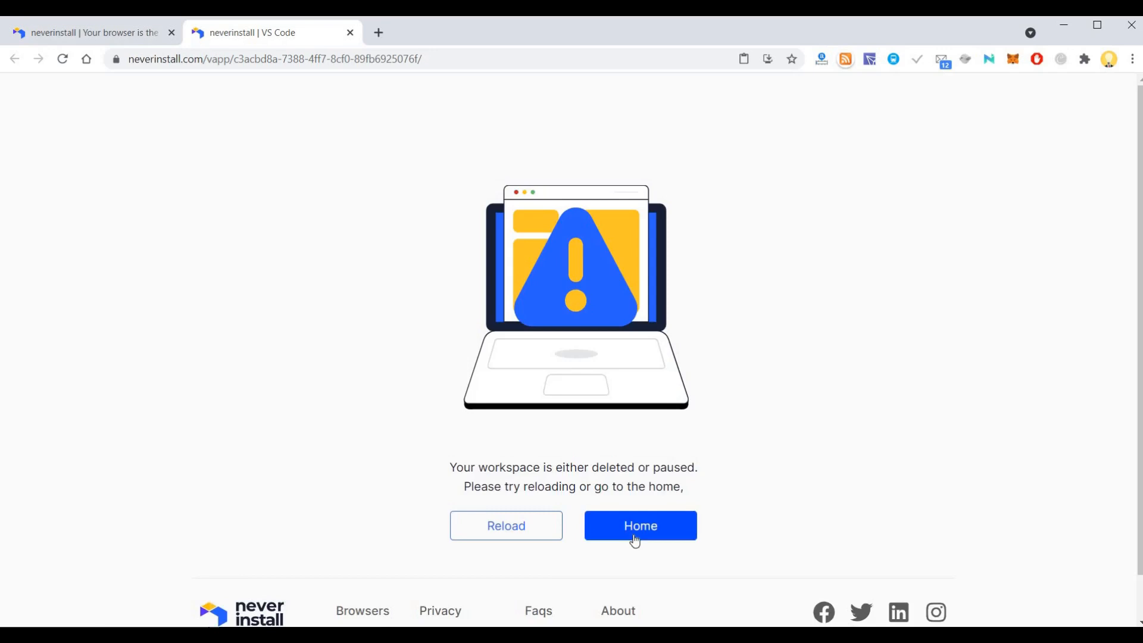
{"action": "left_click", "coordinate": [640, 525]}
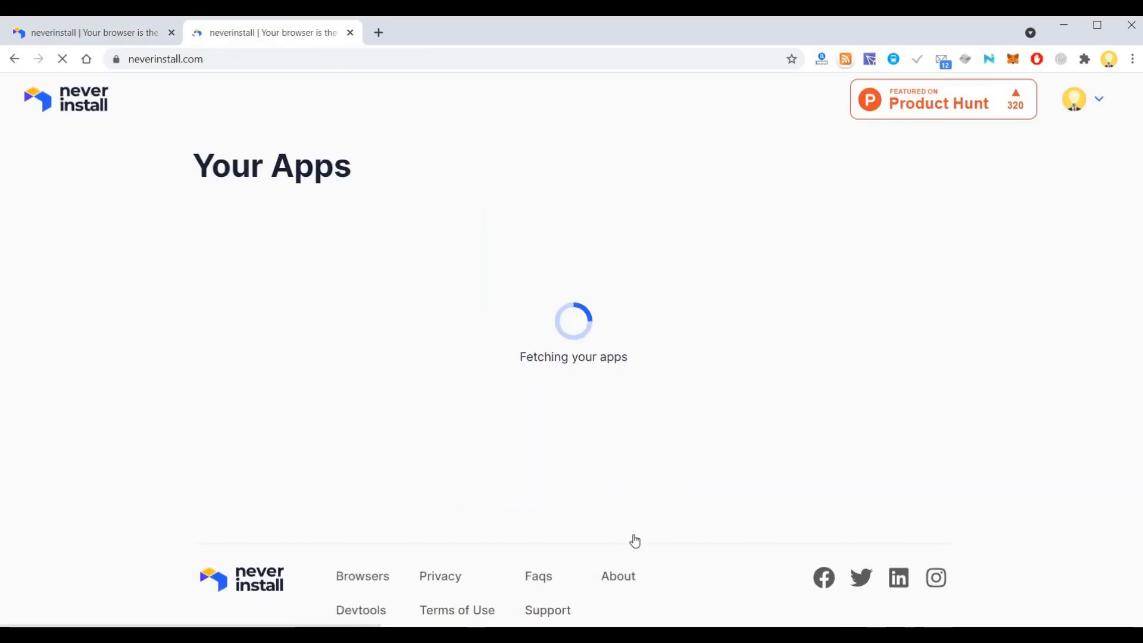